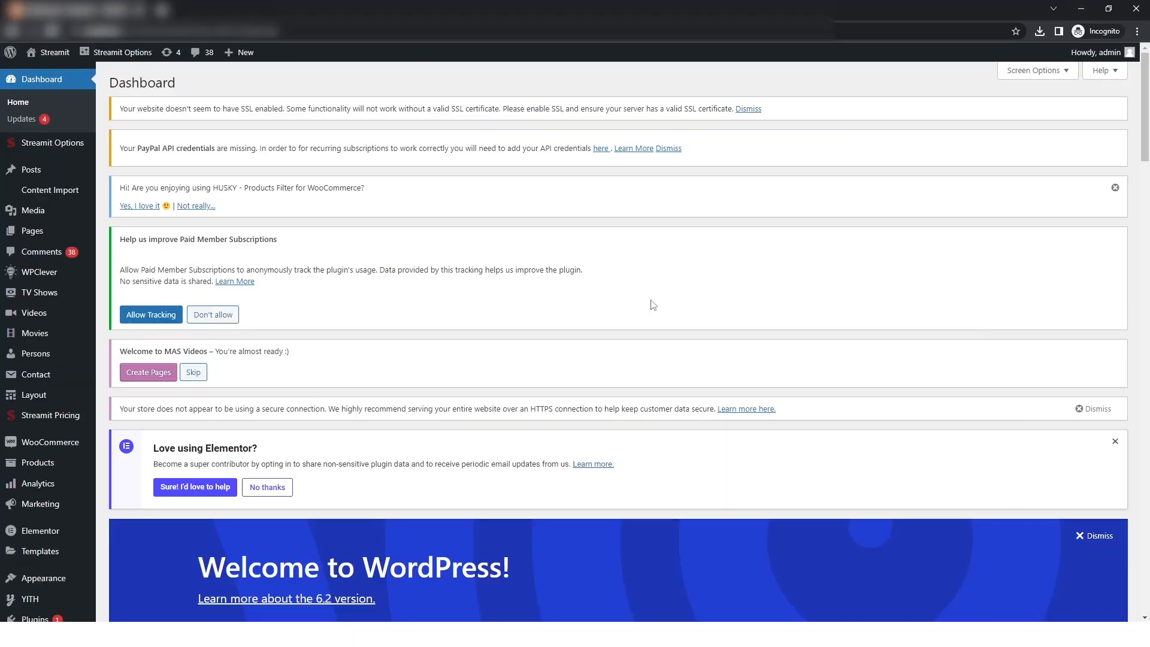
mouse_move(33, 313)
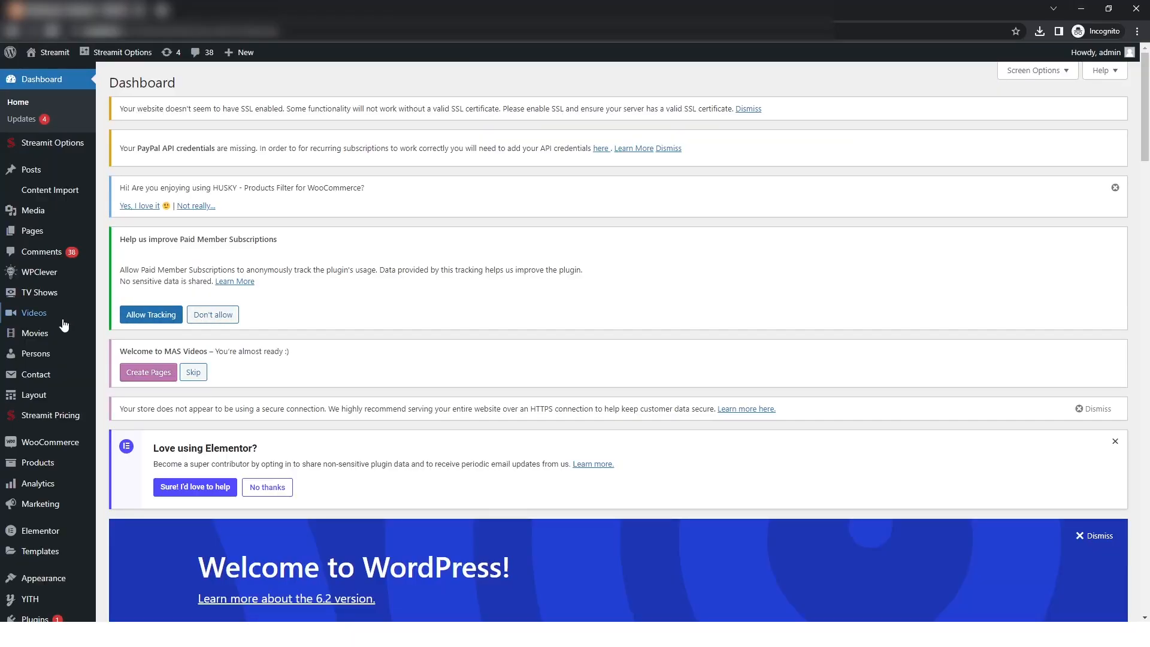
Step: Go to the Movies section from the WordPress admin sidebar
click(35, 333)
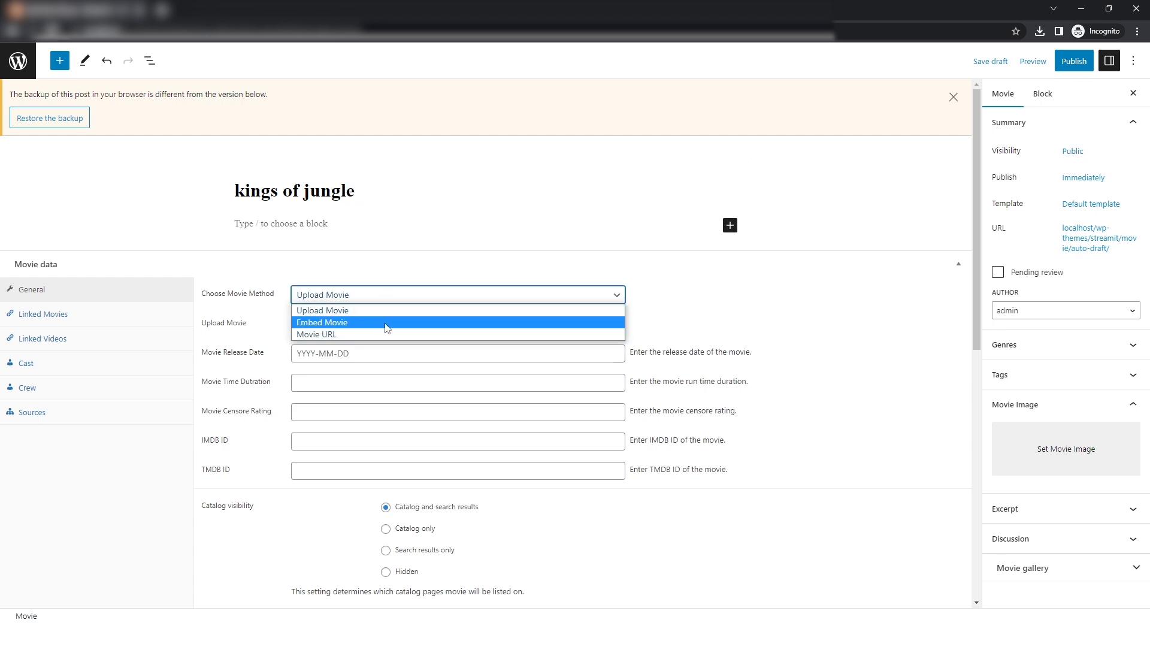
Step: Choose the Movie URL method, set release date 5 April 2023, and add the lion movie image
click(317, 334)
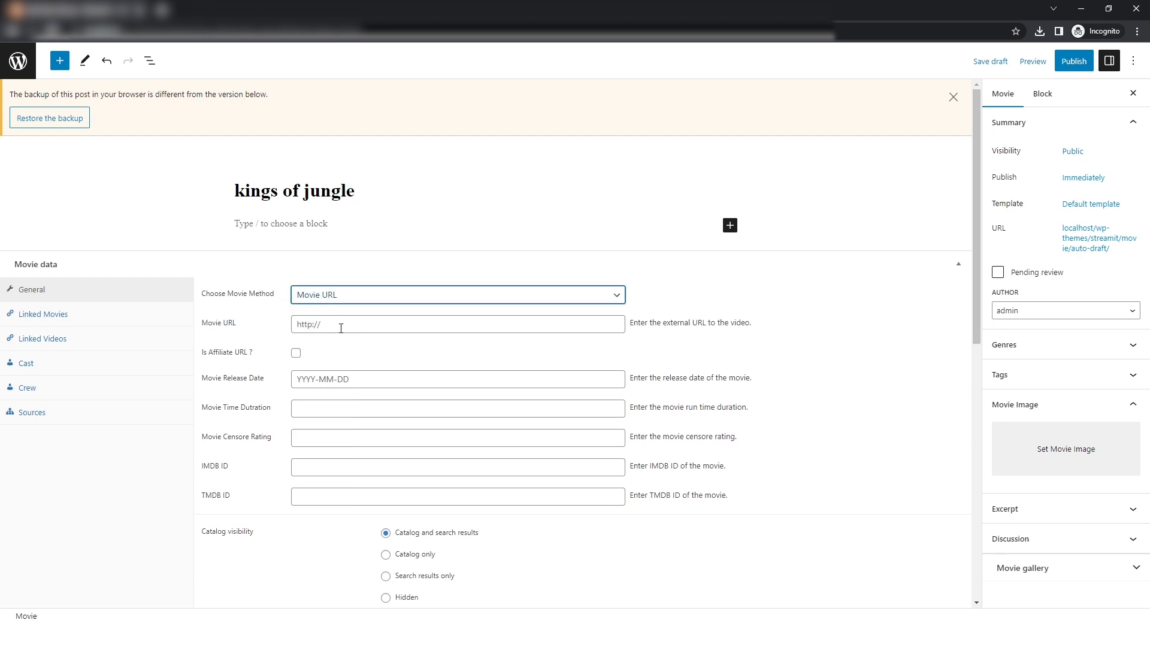
click(457, 379)
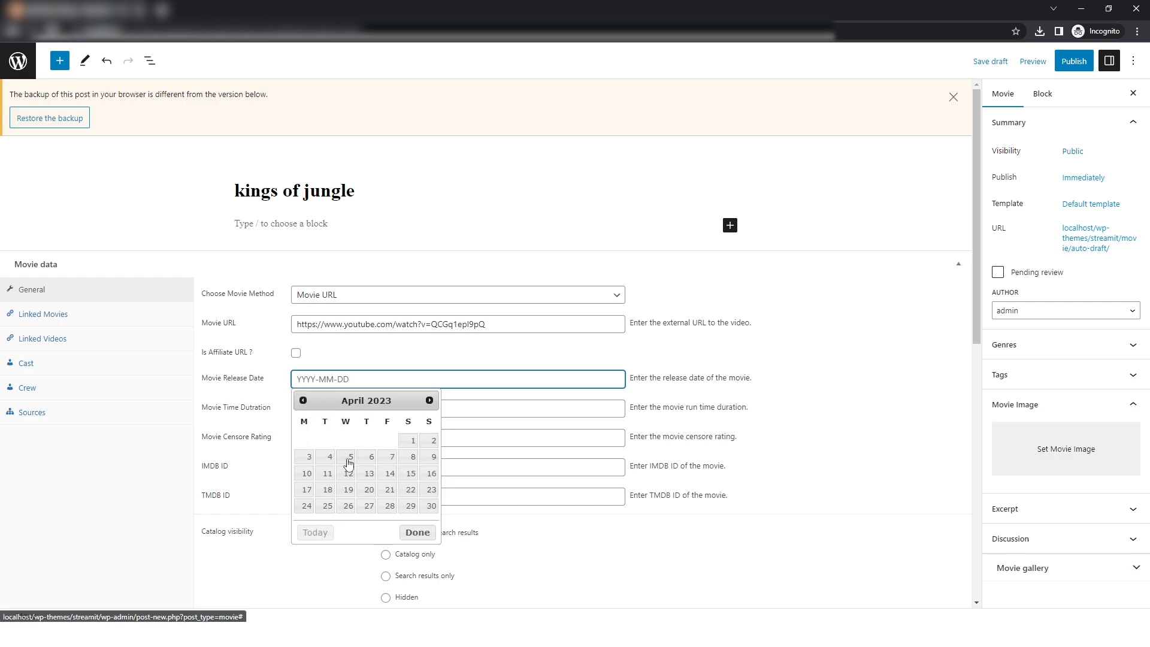
click(350, 456)
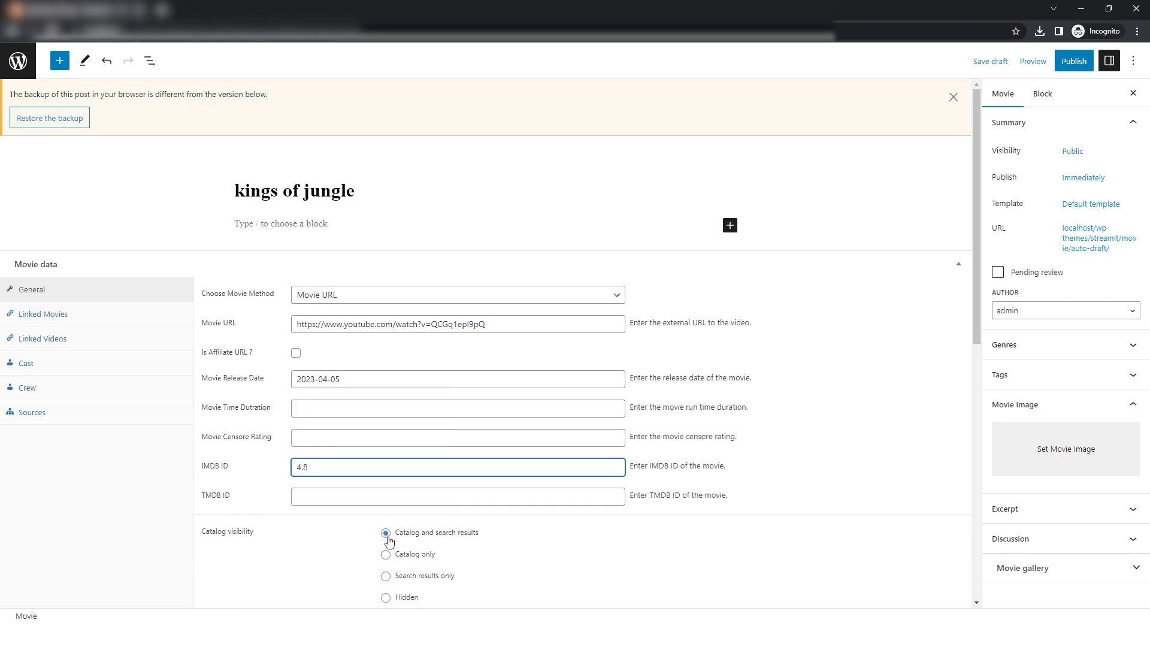
scroll(down, 3)
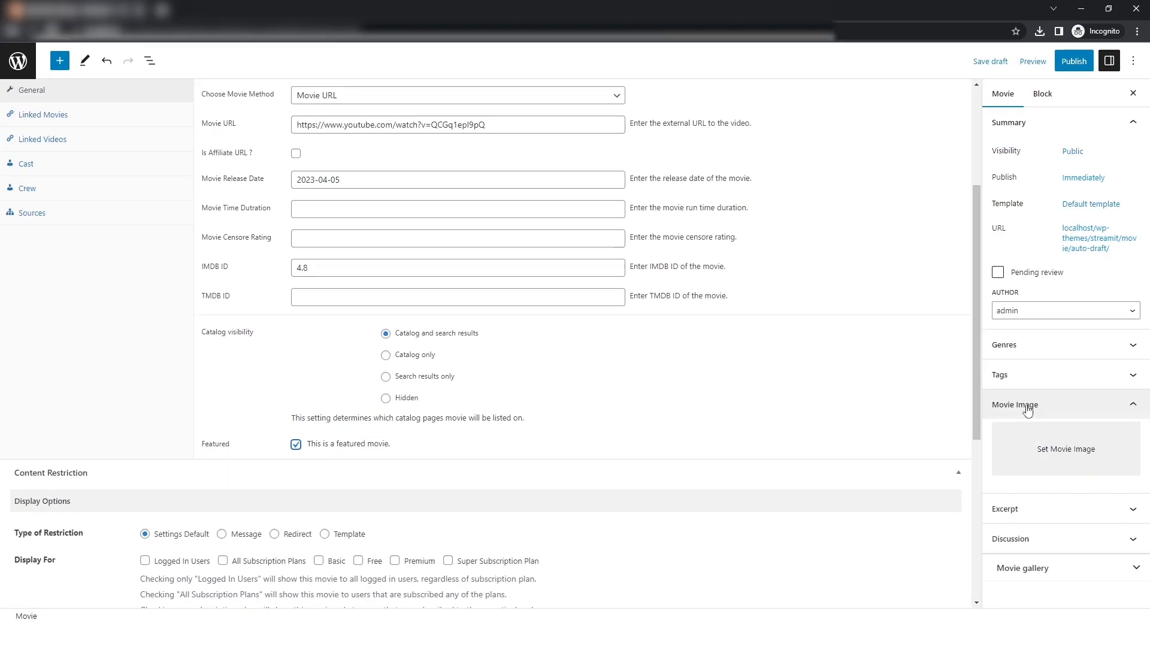
click(1065, 448)
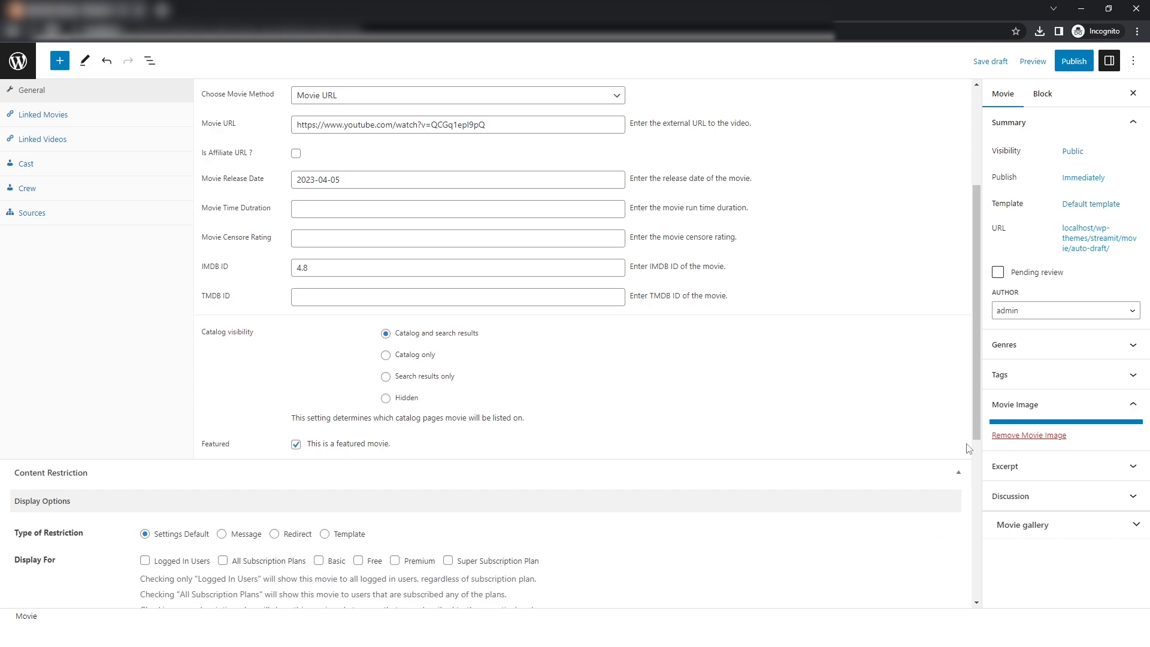
Step: Publish 'kings of jungle' and view its live movie page on the site
click(1076, 151)
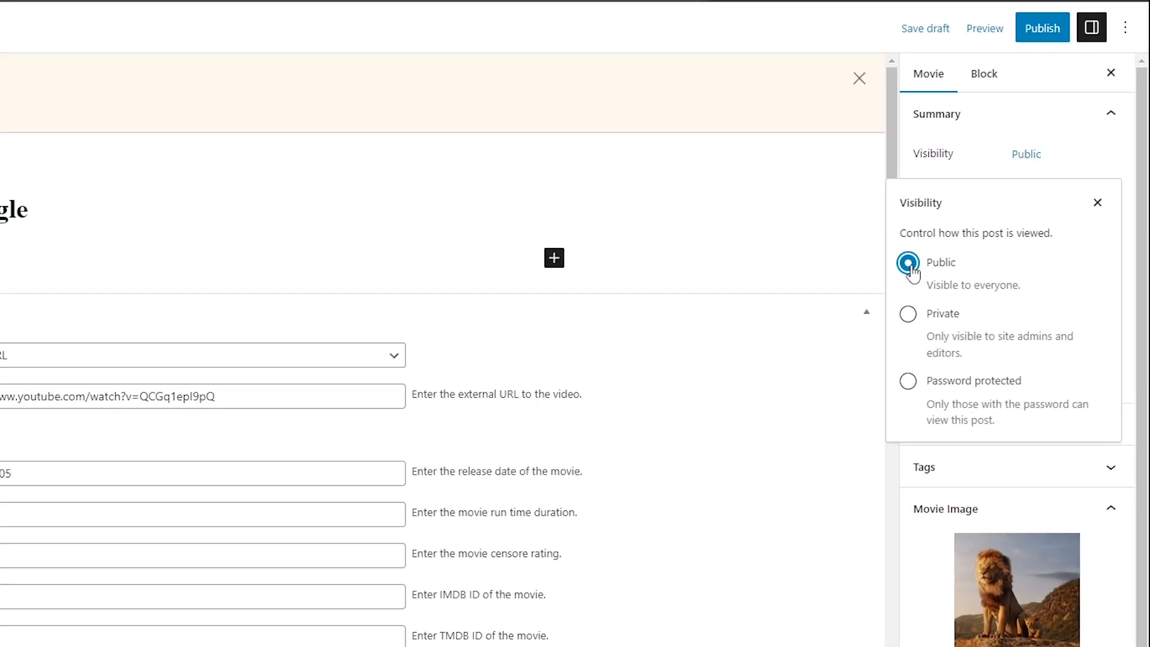
click(1041, 28)
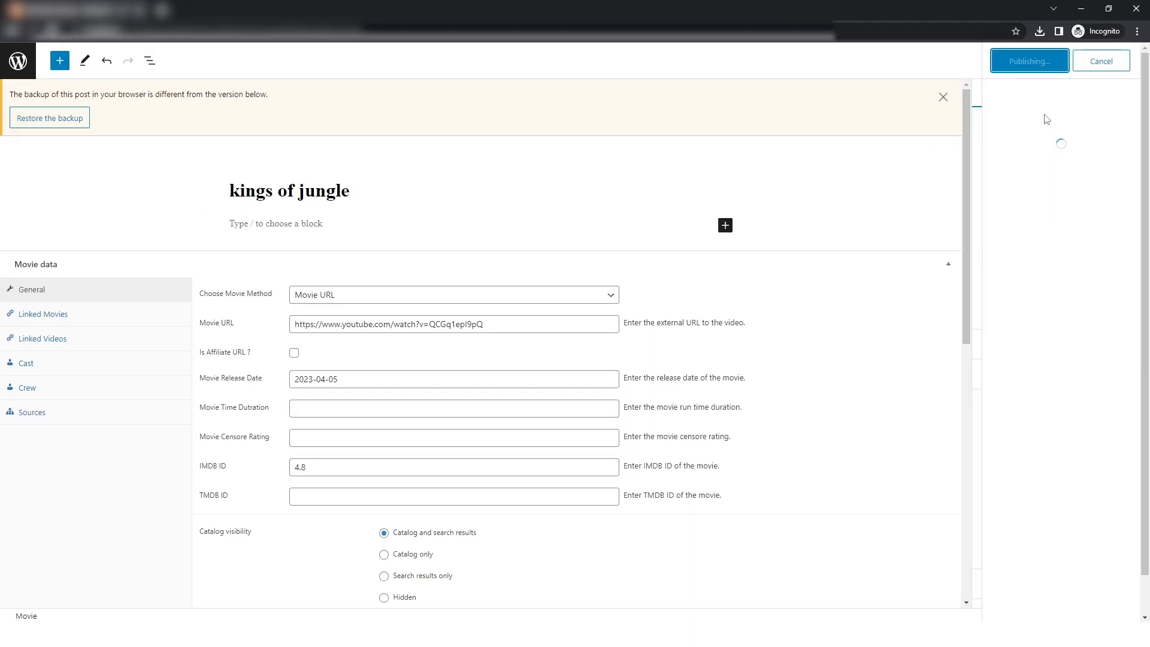
click(1028, 61)
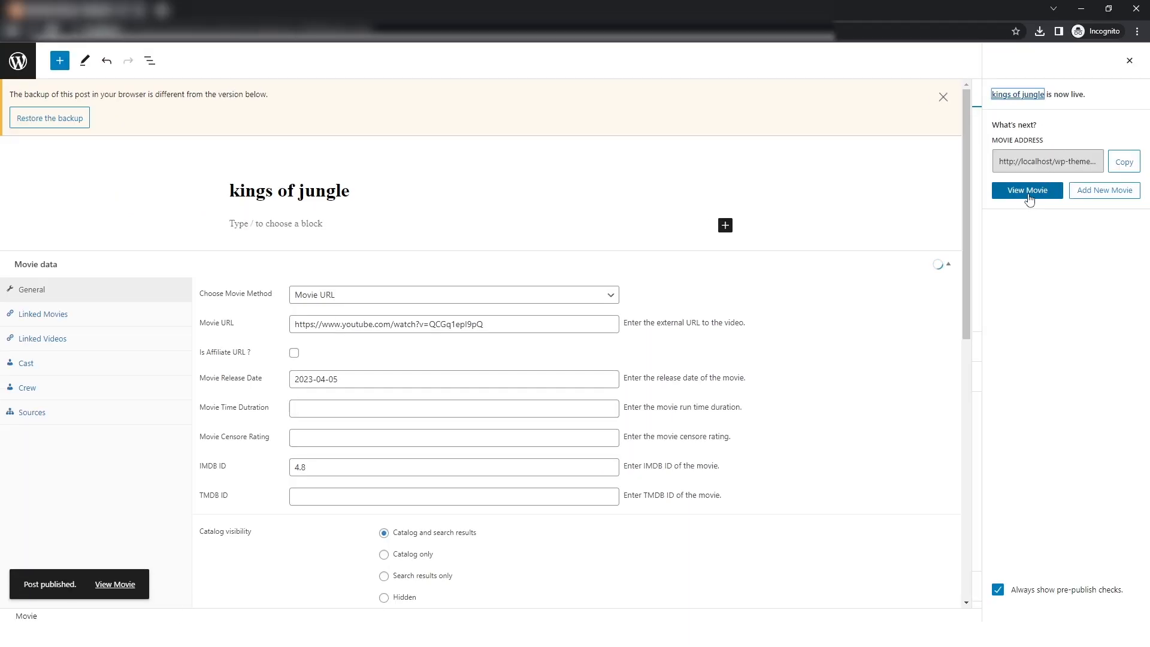
click(1026, 190)
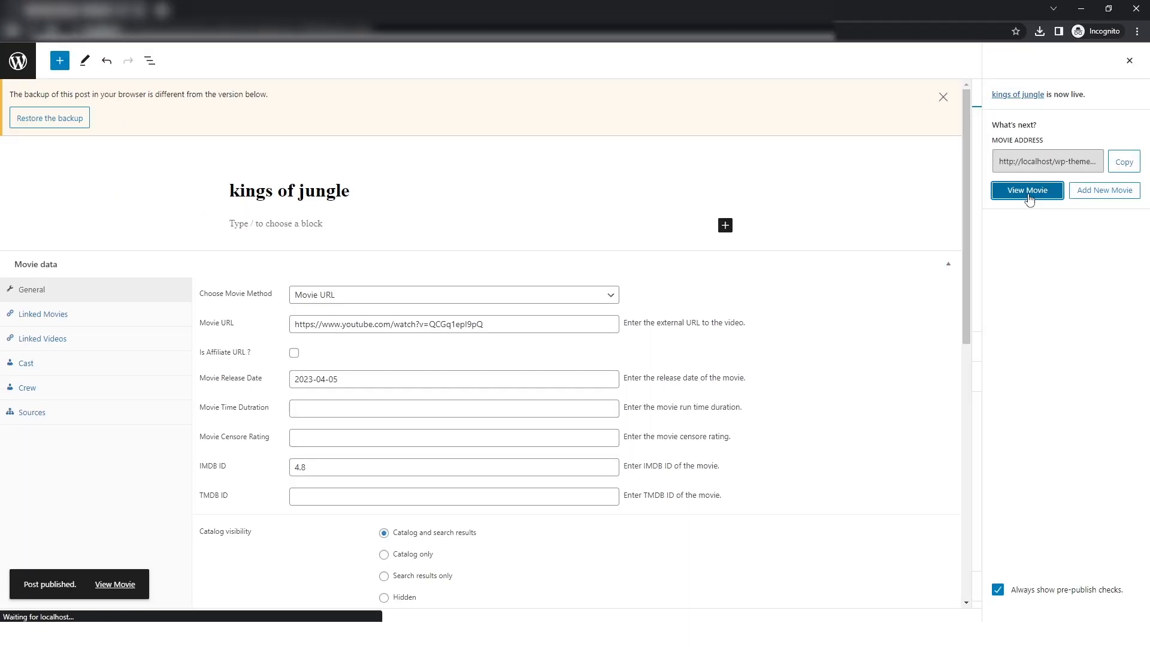
click(1027, 190)
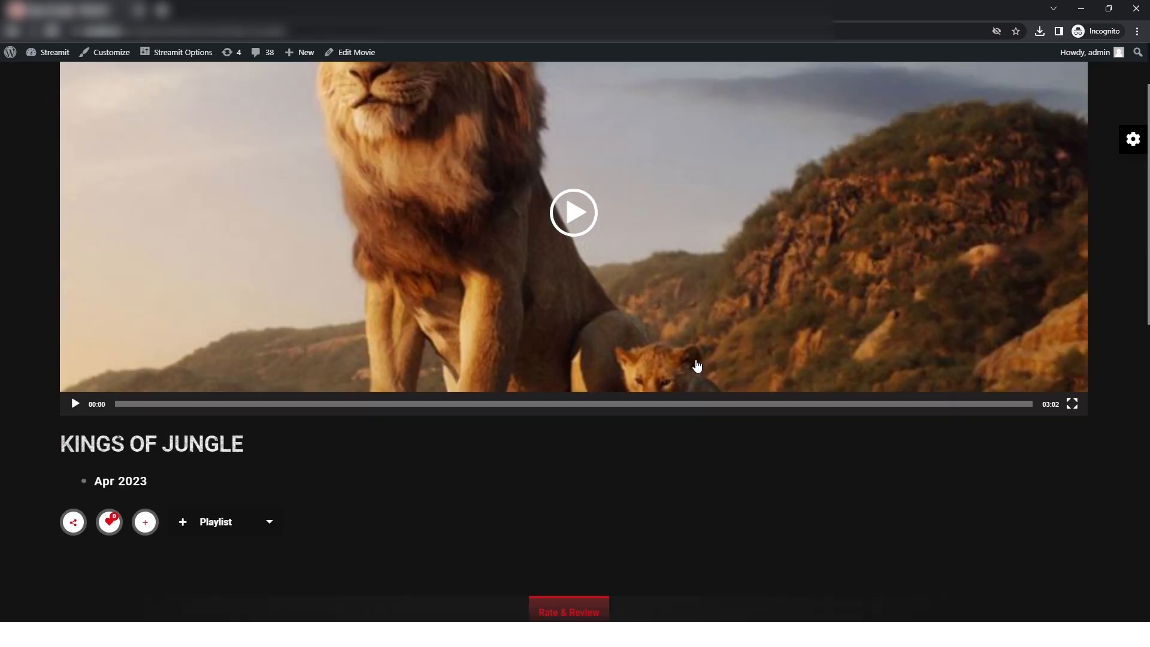
scroll(up, 3)
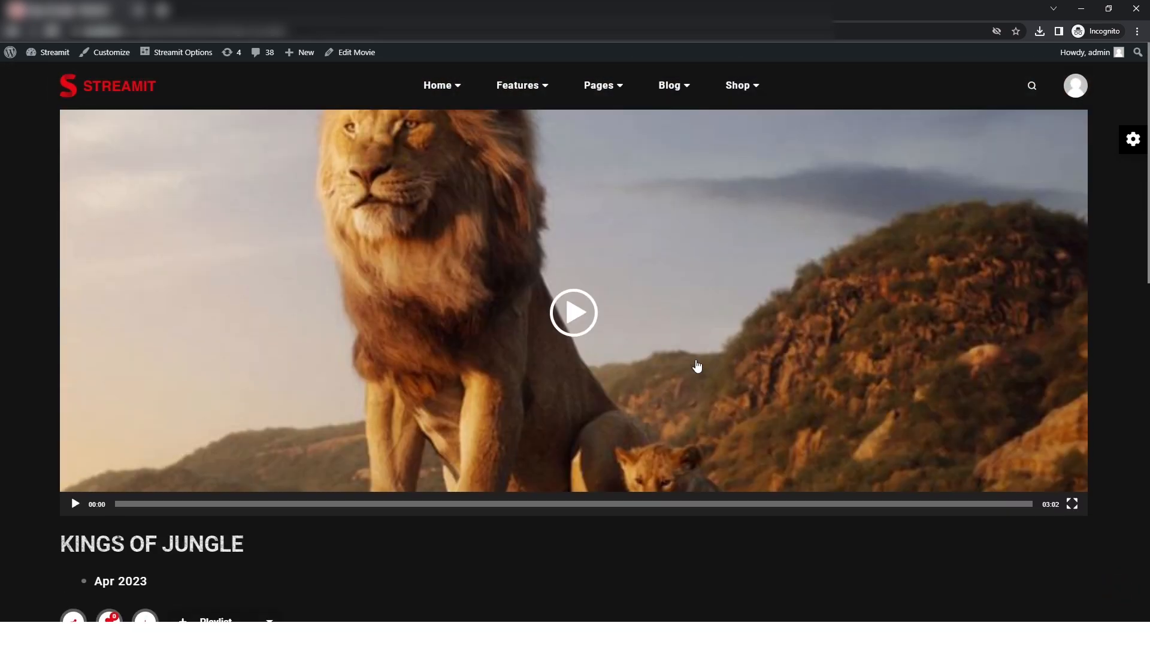